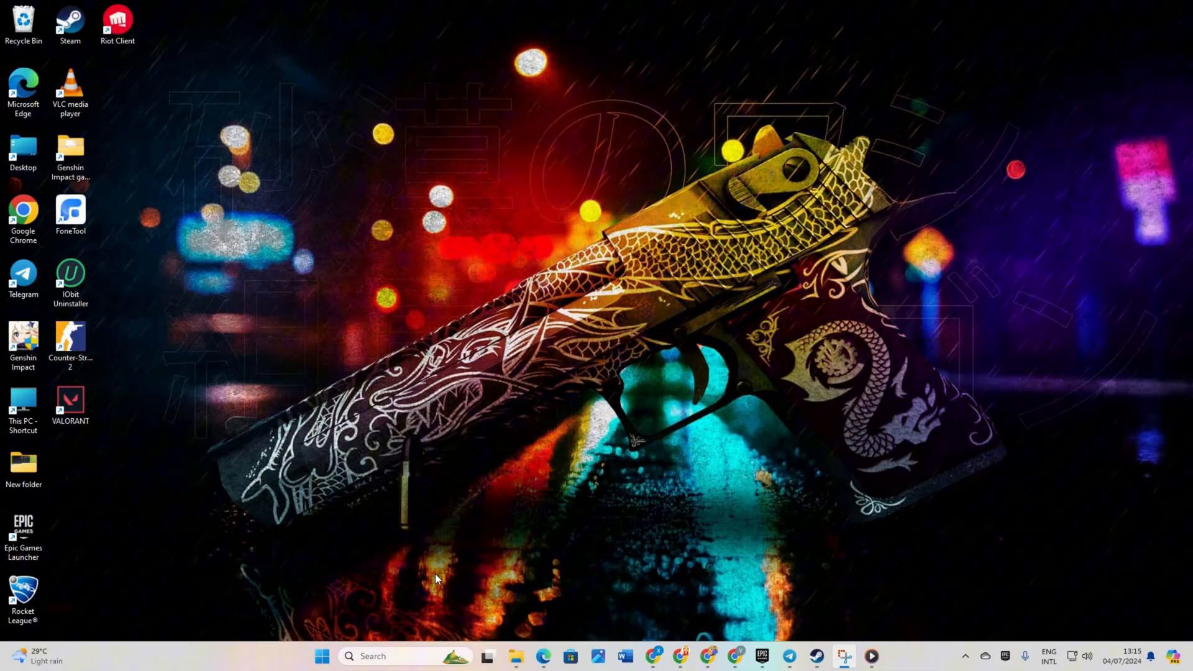
mouse_move(432, 663)
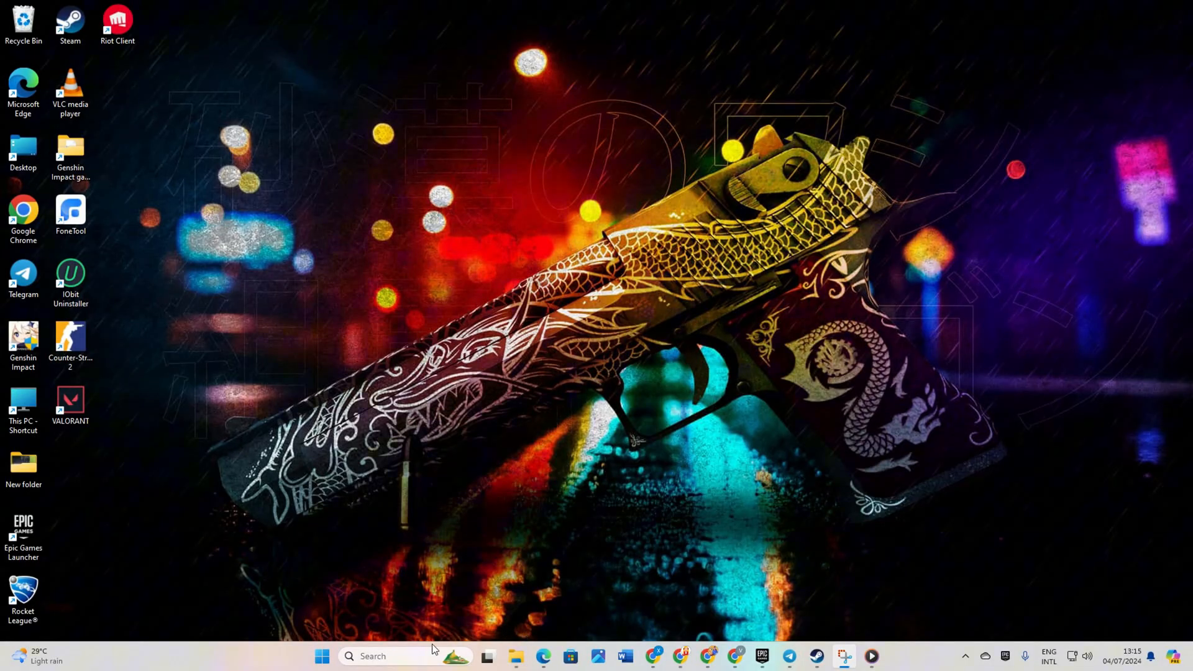
Launch Command Prompt as administrator from a search for 'cmd'
left_click(348, 656)
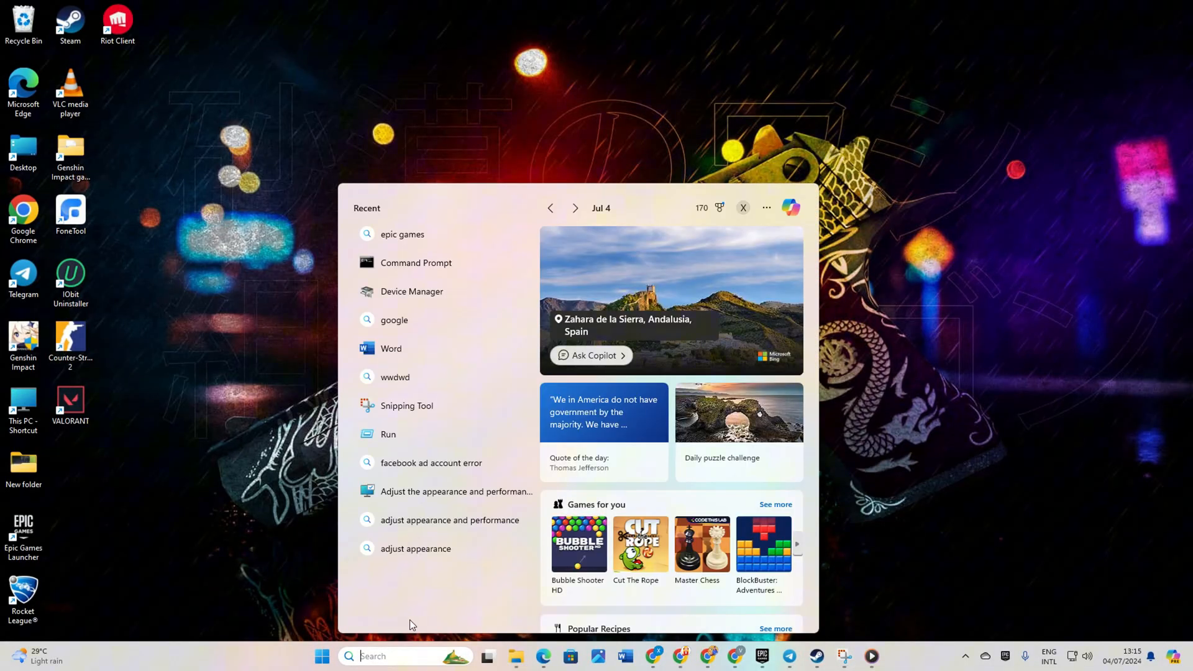
type("cmd")
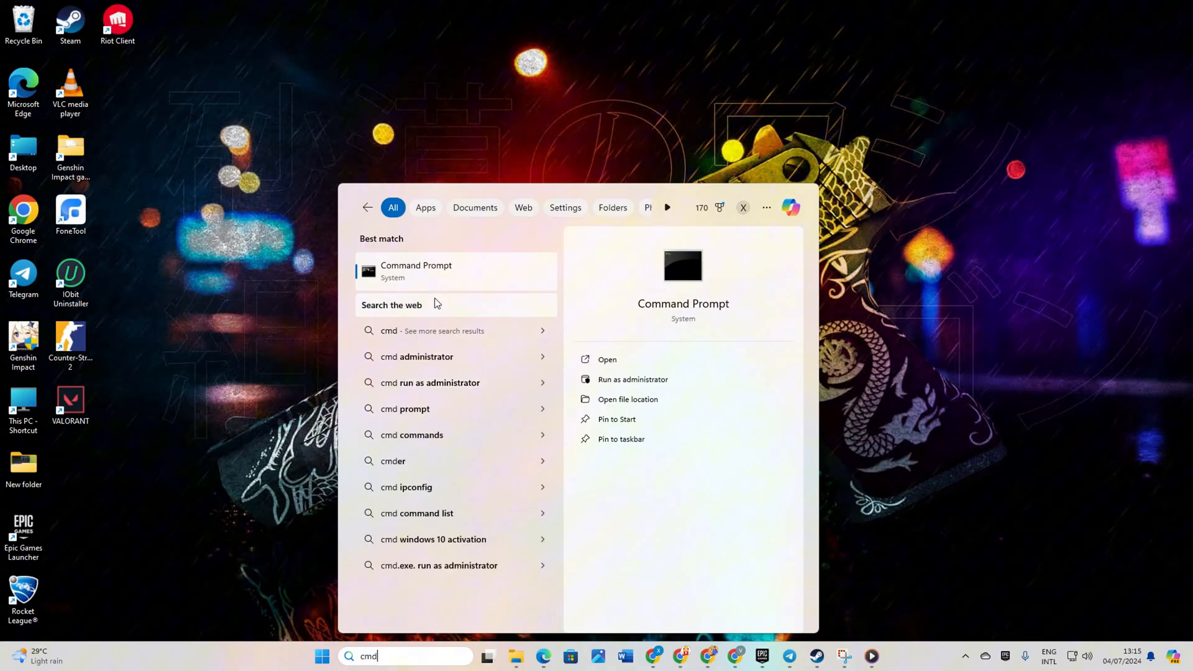
right_click(440, 271)
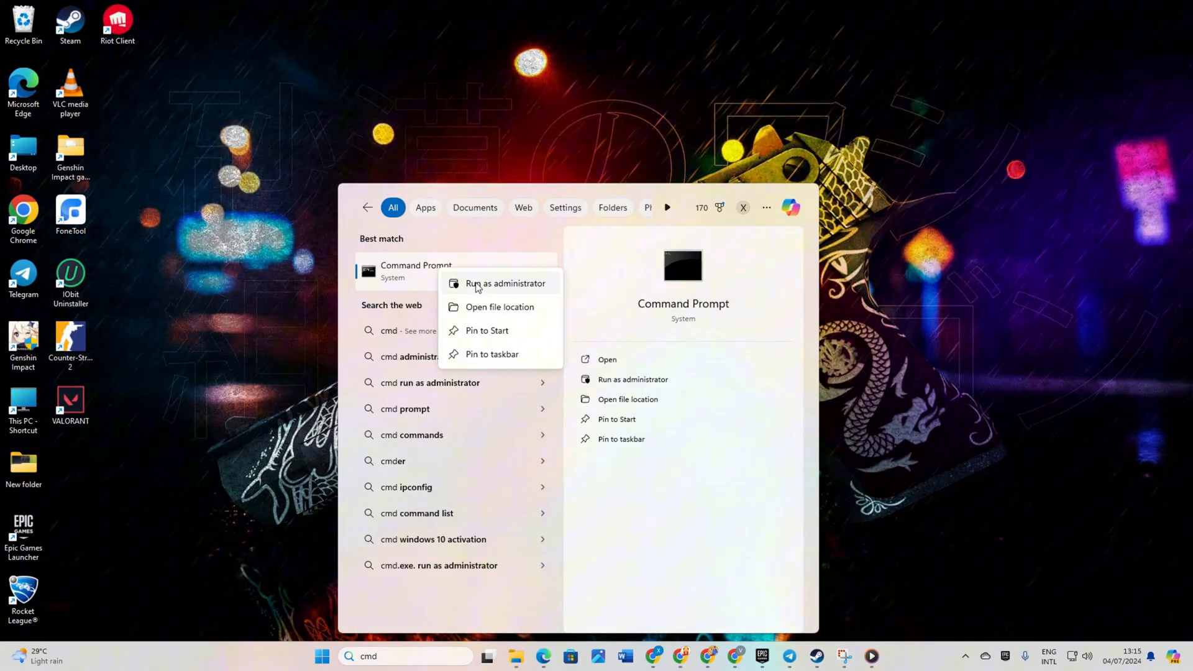
left_click(506, 283)
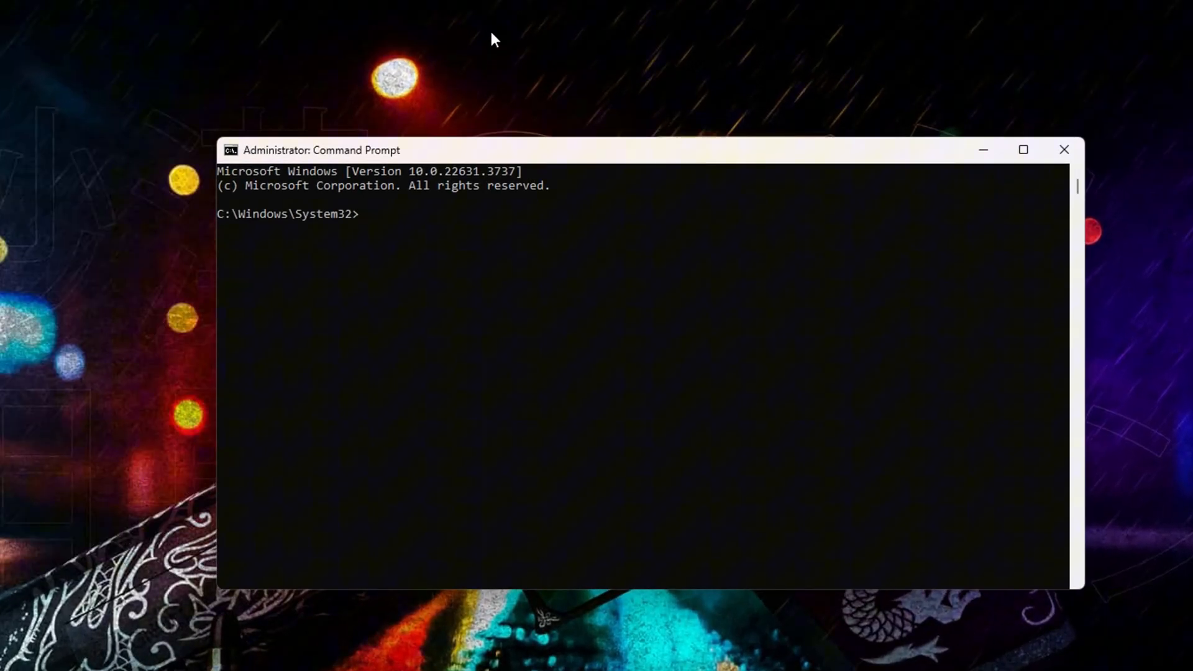
Run netsh winsock reset, ipconfig /flushdns, /release and /renew in sequence
type("netsh winsock reset")
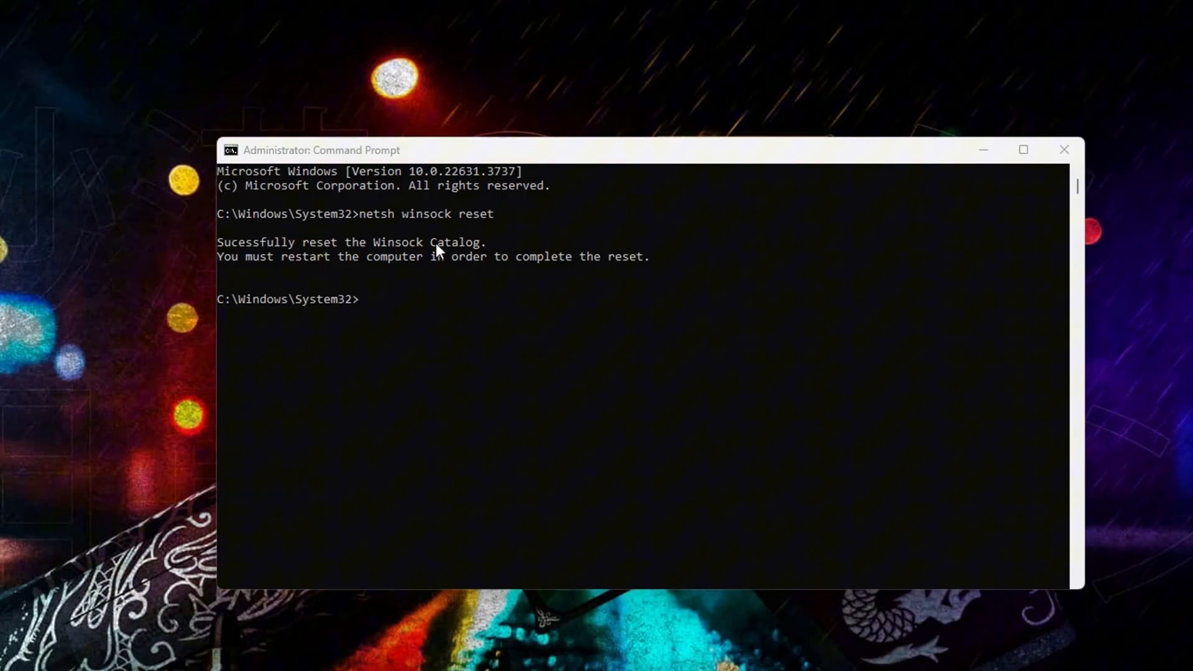
type("ipconfig /flushdns")
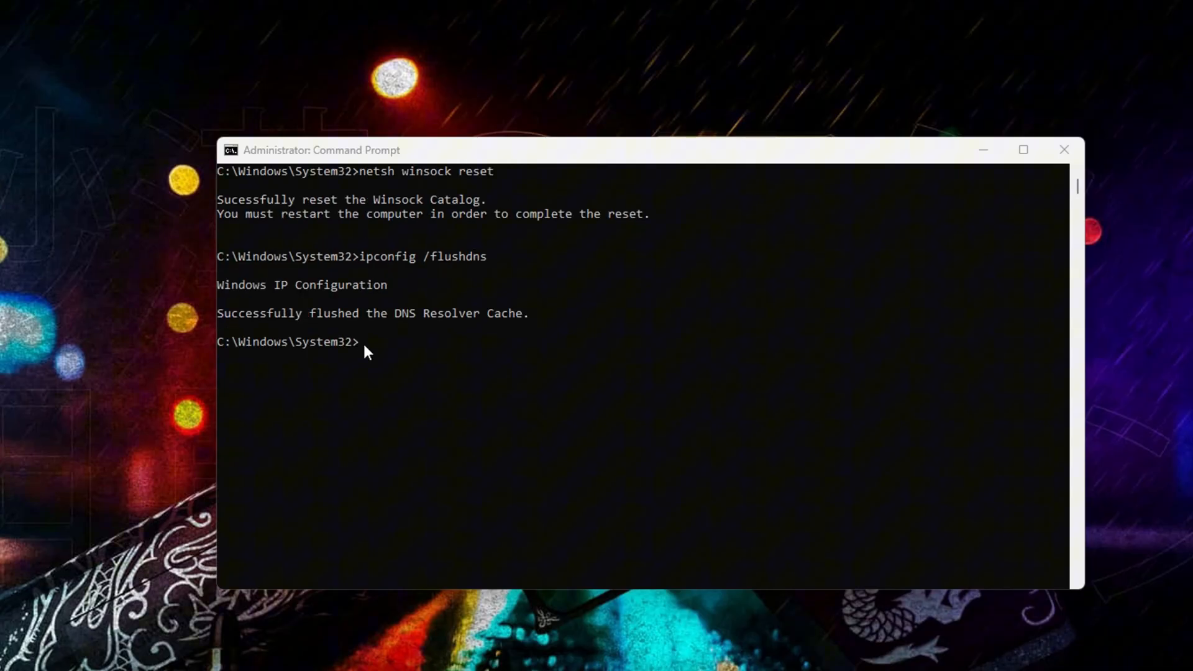
type("ipconfig /release")
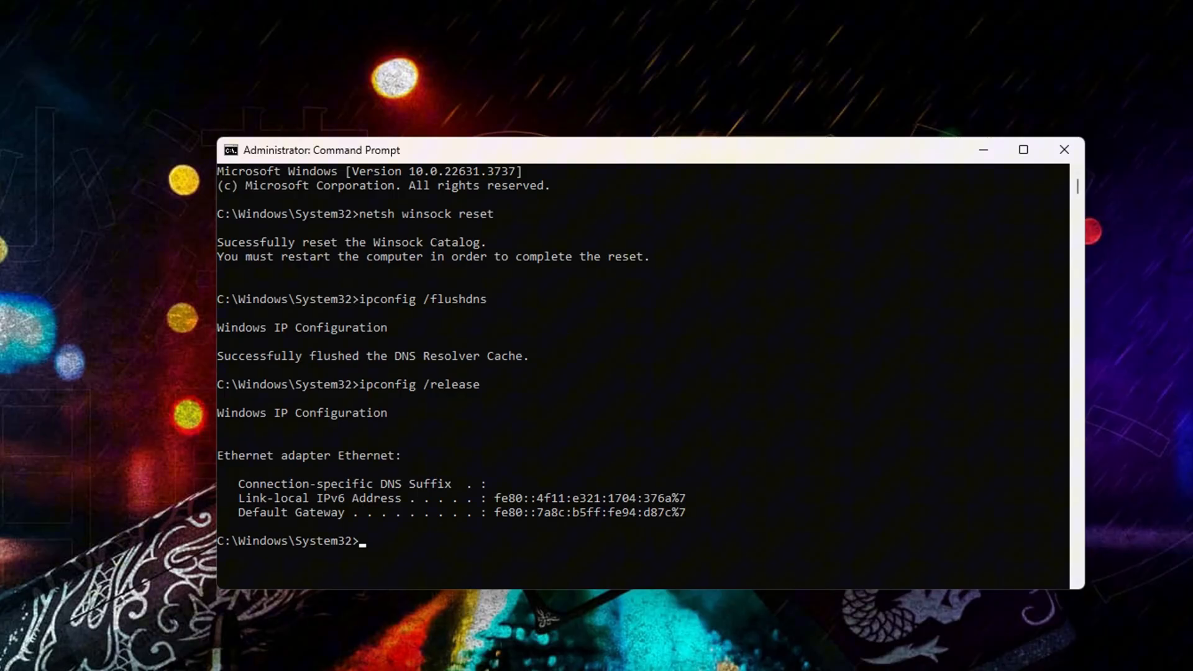
type("ipconfig /renew")
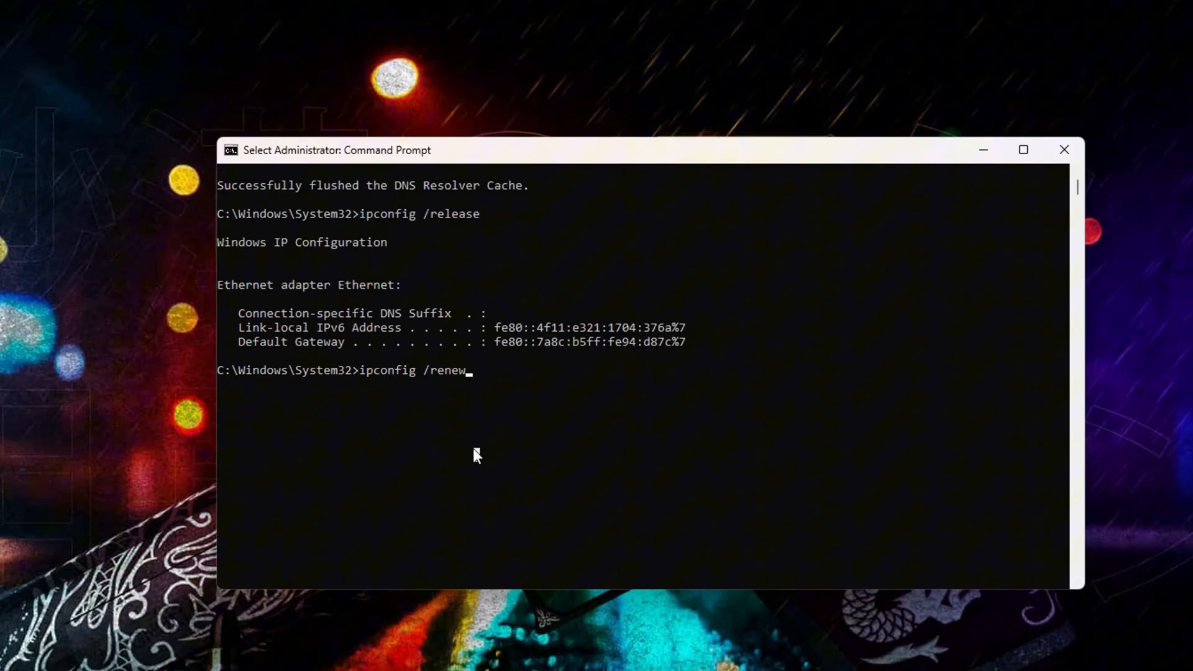
key("enter")
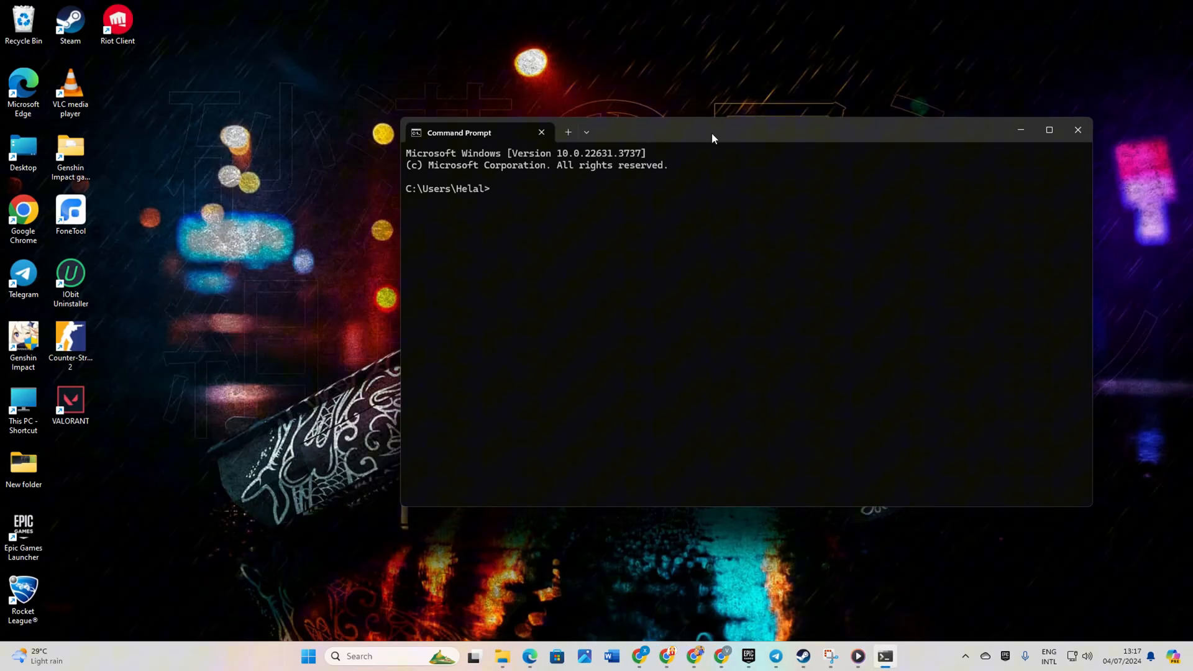
Ping 1.1.1.1 and then 8.8.8.8 to confirm replies with no packet loss
type("ping")
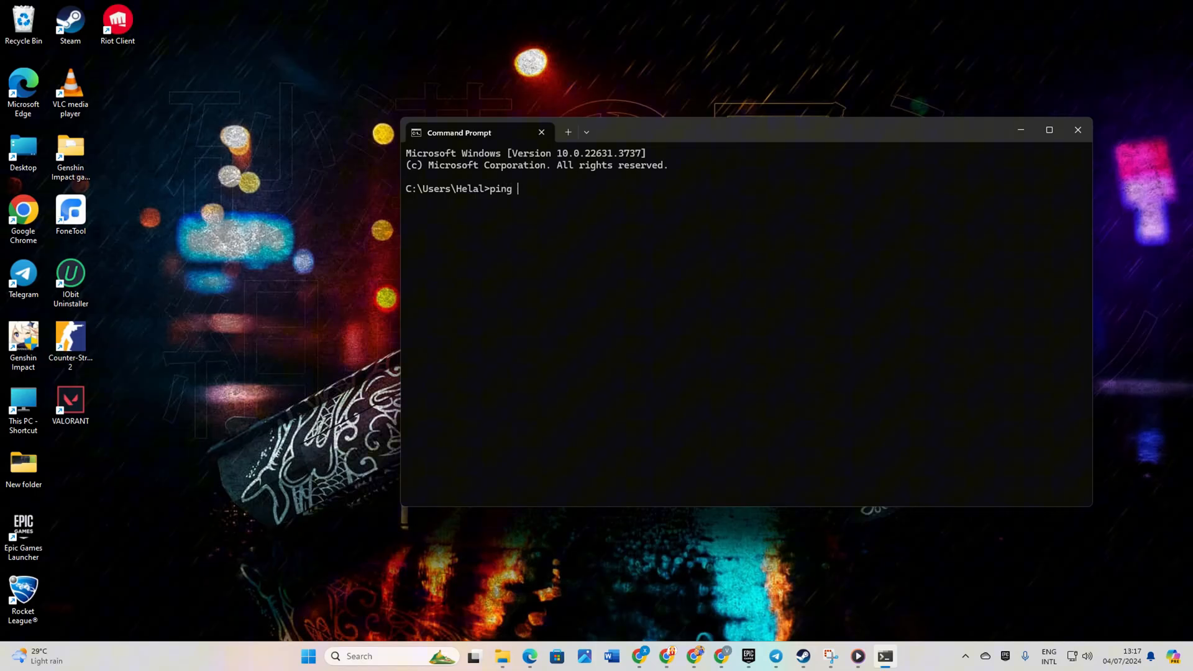
type("1.1.1.1")
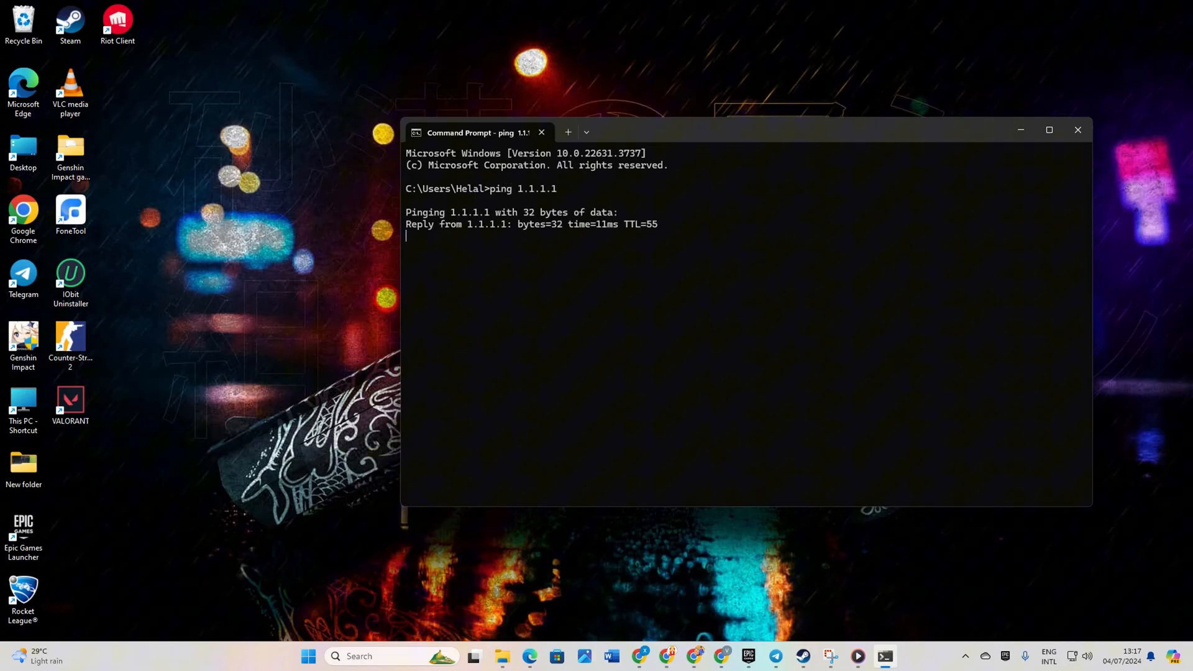
type("ping 8.8.8.8")
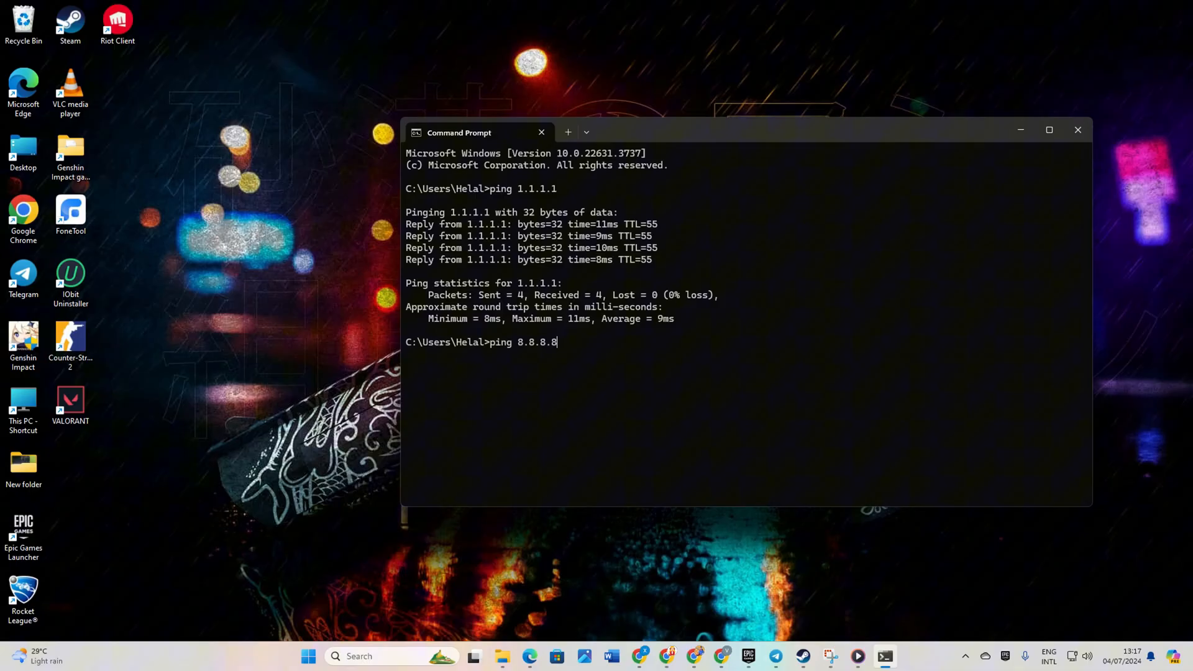
key("Enter")
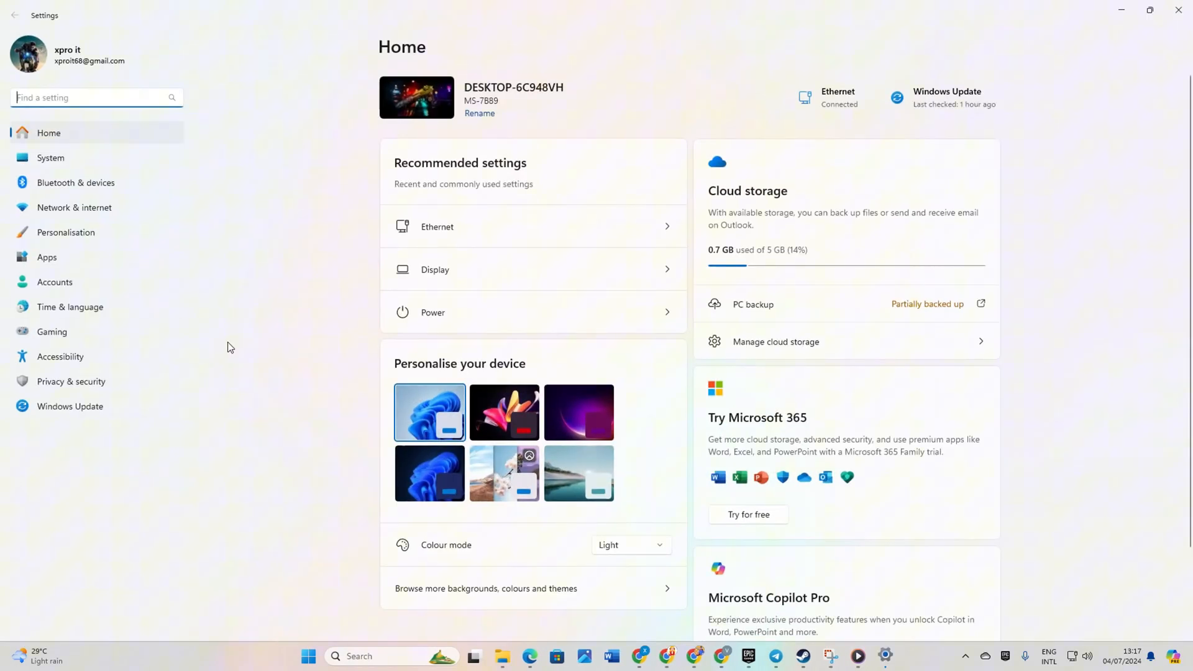
Reach the Ethernet connection's DNS server assignment settings
left_click(75, 207)
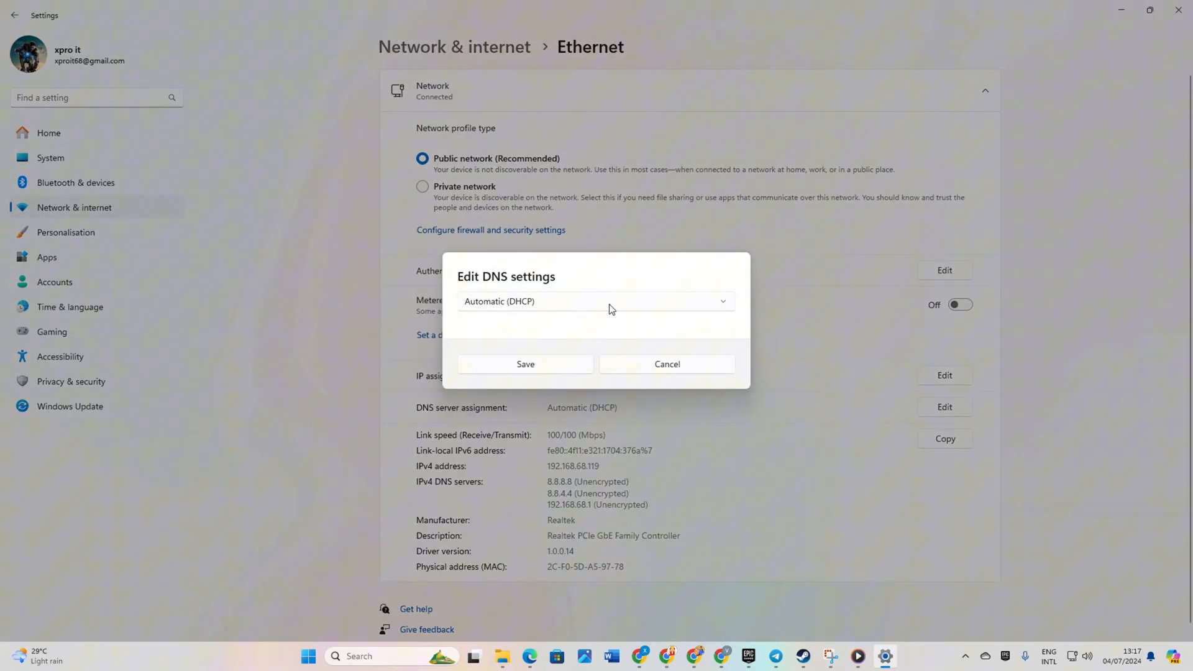
Save manual IPv4 DNS with preferred 1.0.0.1 and alternative 8.8.8.8
left_click(596, 301)
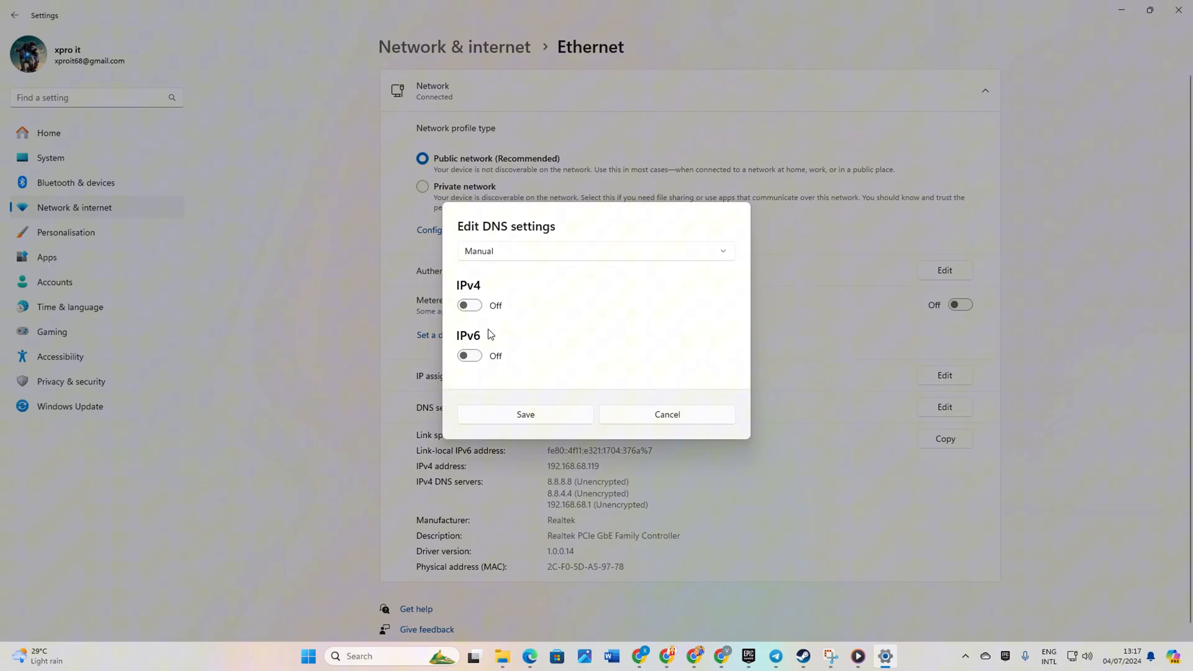
left_click(470, 306)
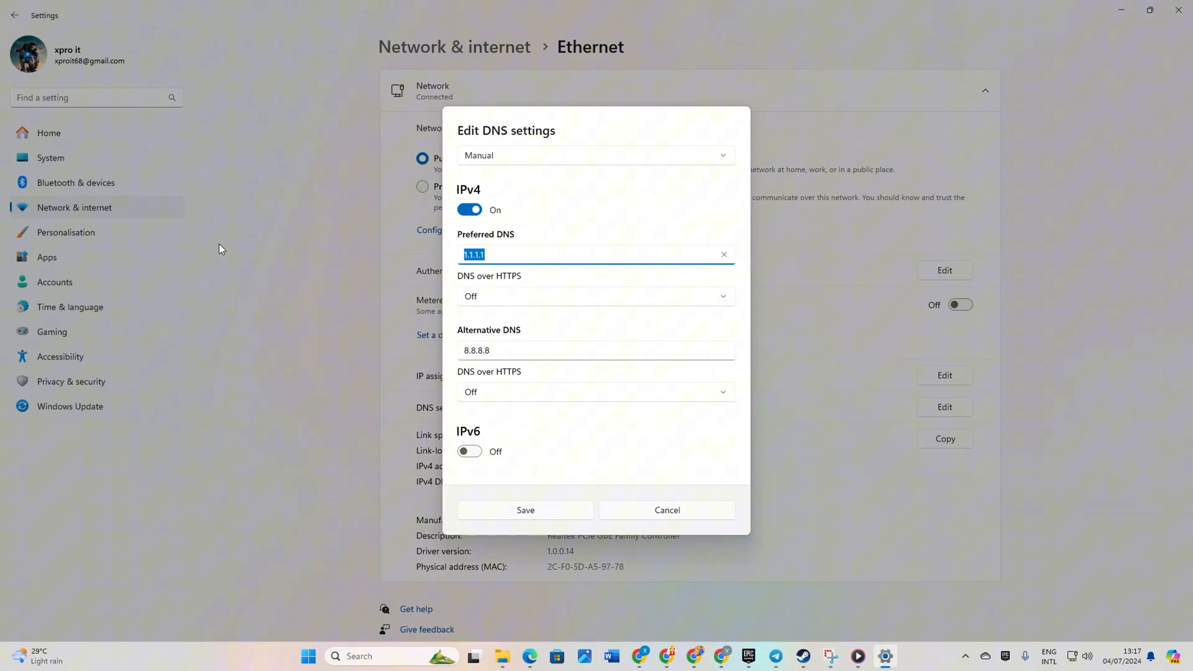
type("1.0.0.")
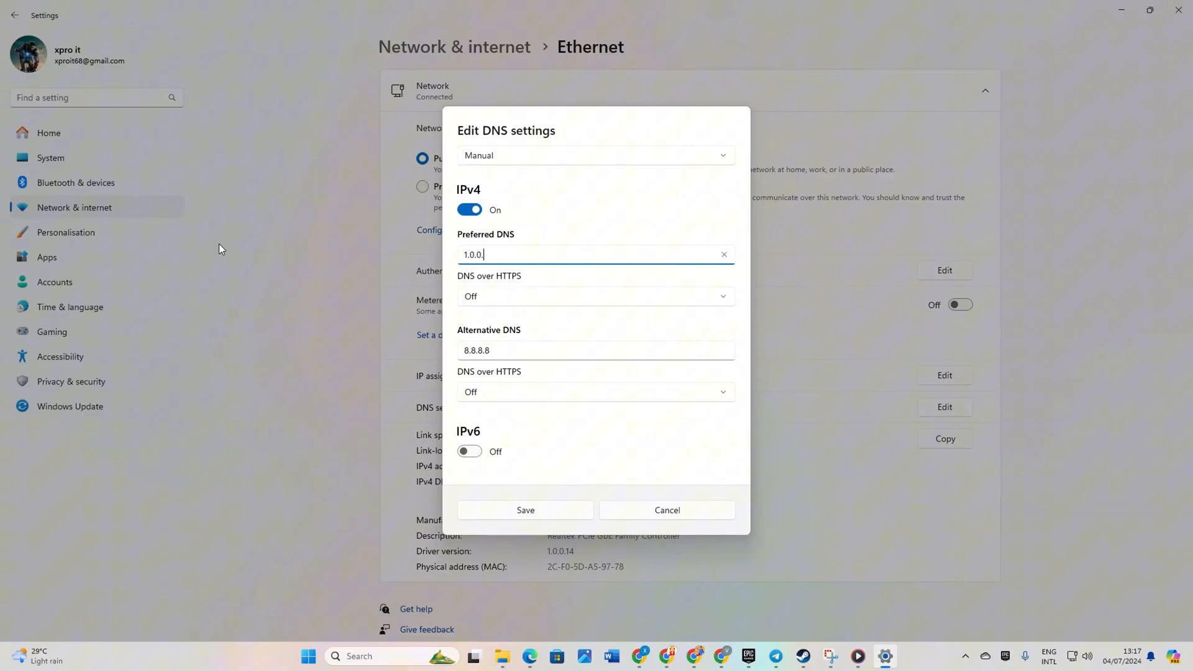
type("1")
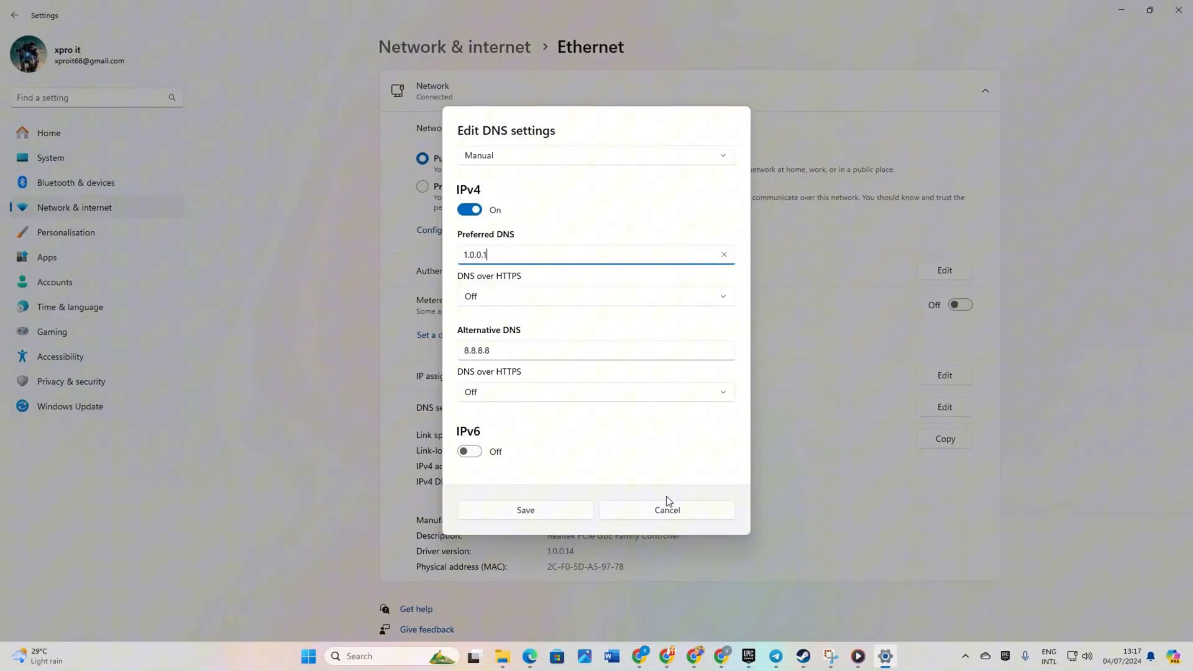
left_click(667, 510)
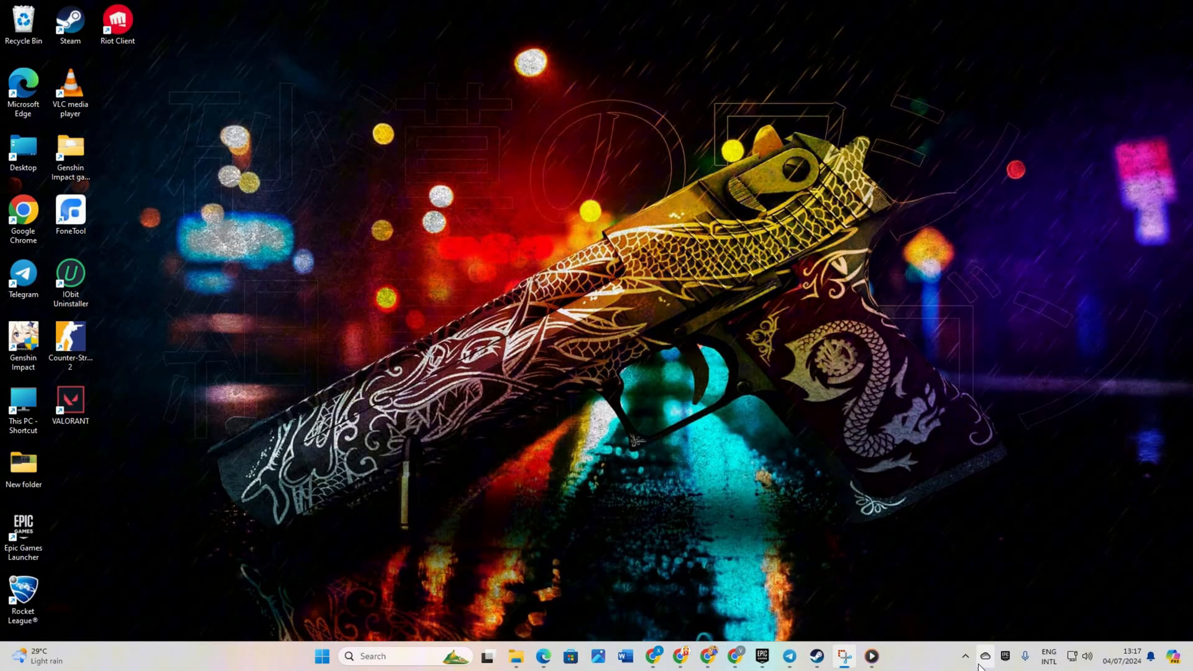
mouse_move(969, 659)
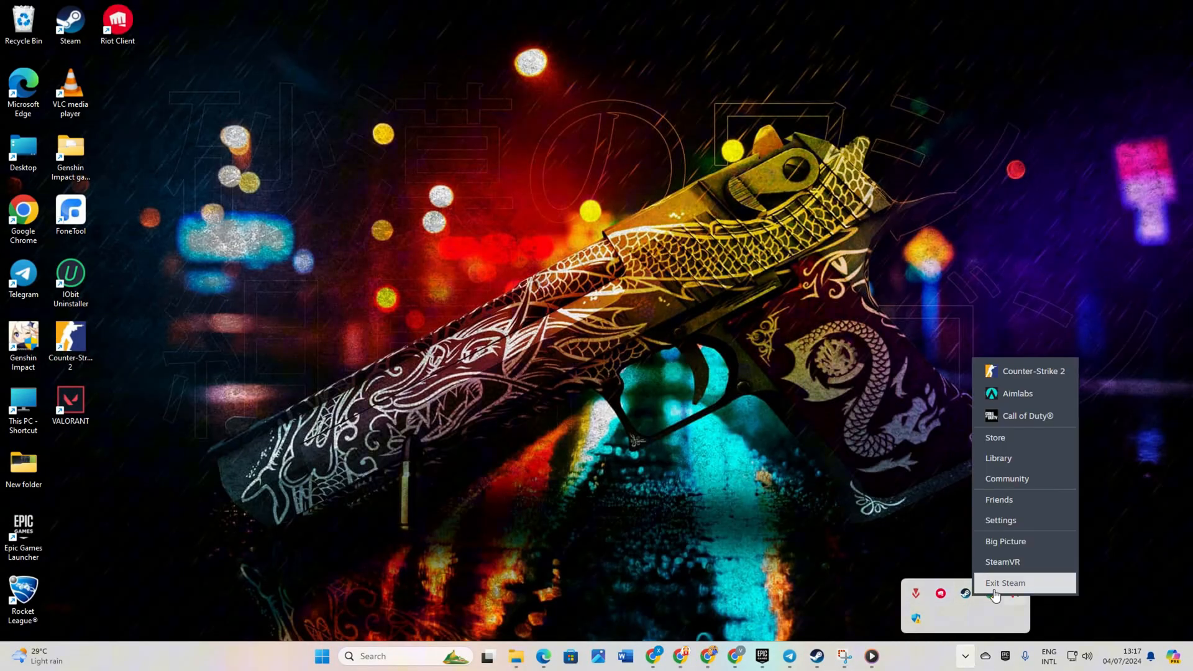
Exit the Steam client from its tray icon
left_click(1005, 583)
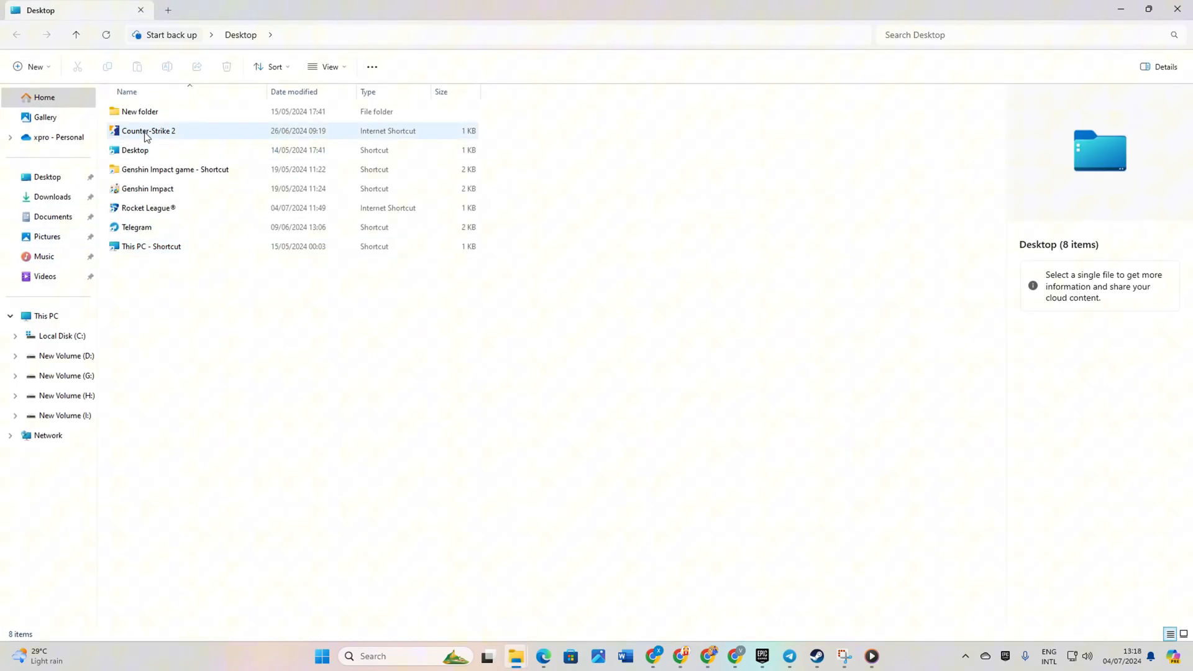
Browse C: > Program Files (x86) > Steam > userdata to the 730 folder's actions
left_click(55, 336)
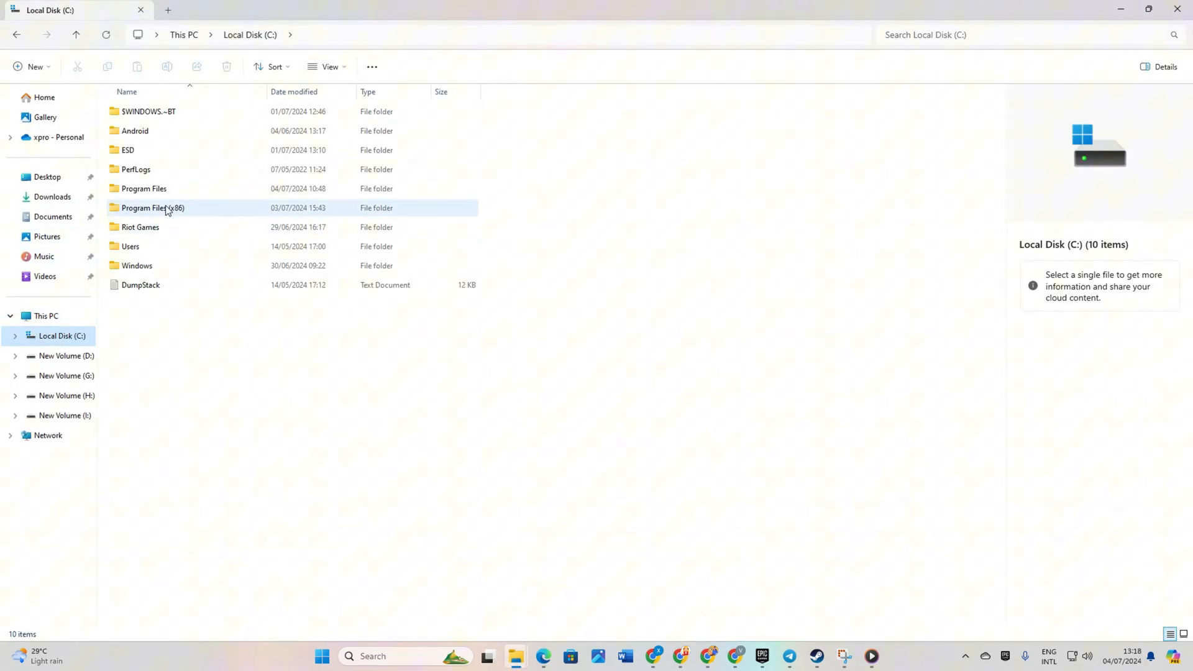
left_click(152, 209)
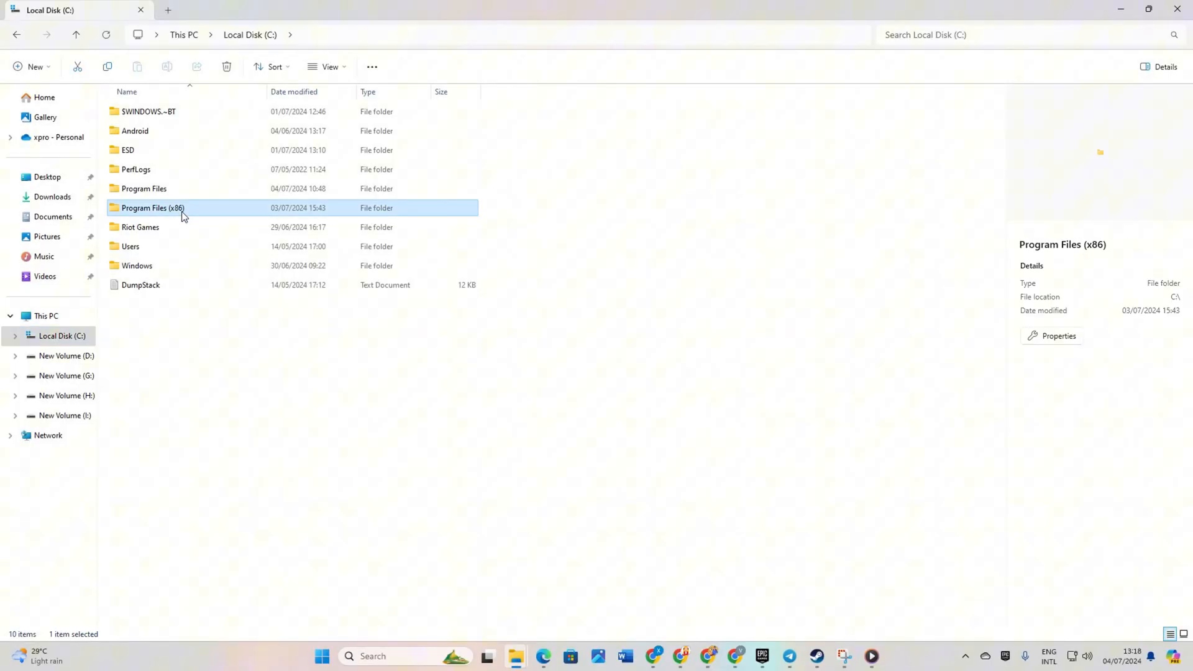
double_click(149, 208)
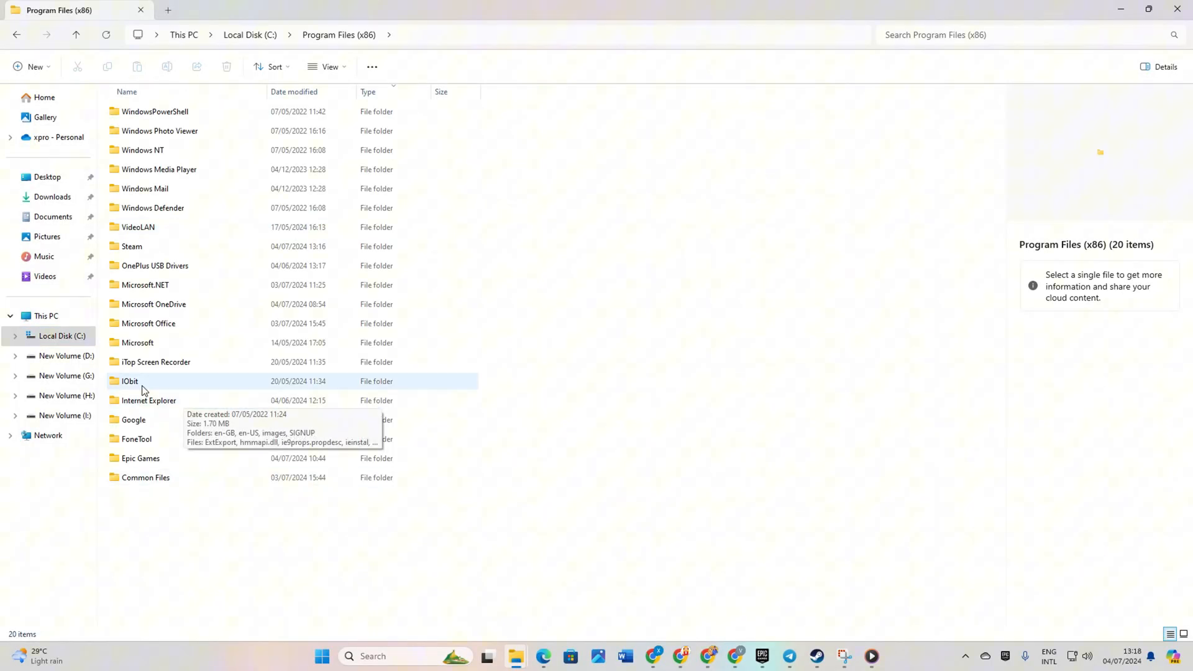
double_click(132, 246)
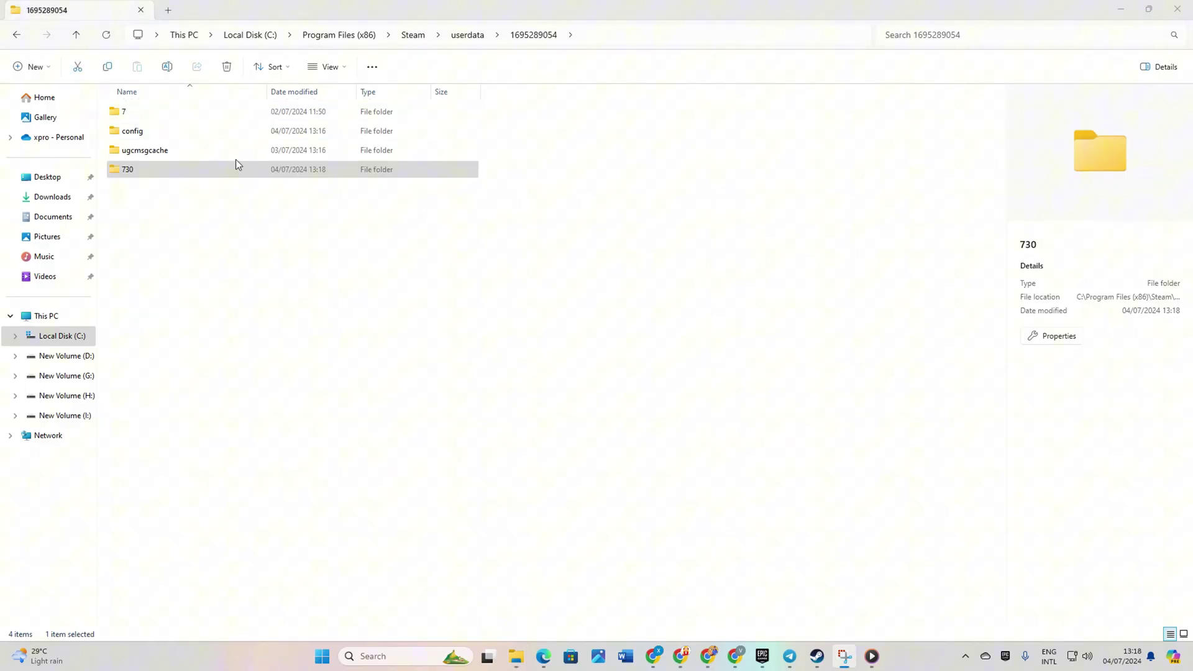
right_click(127, 169)
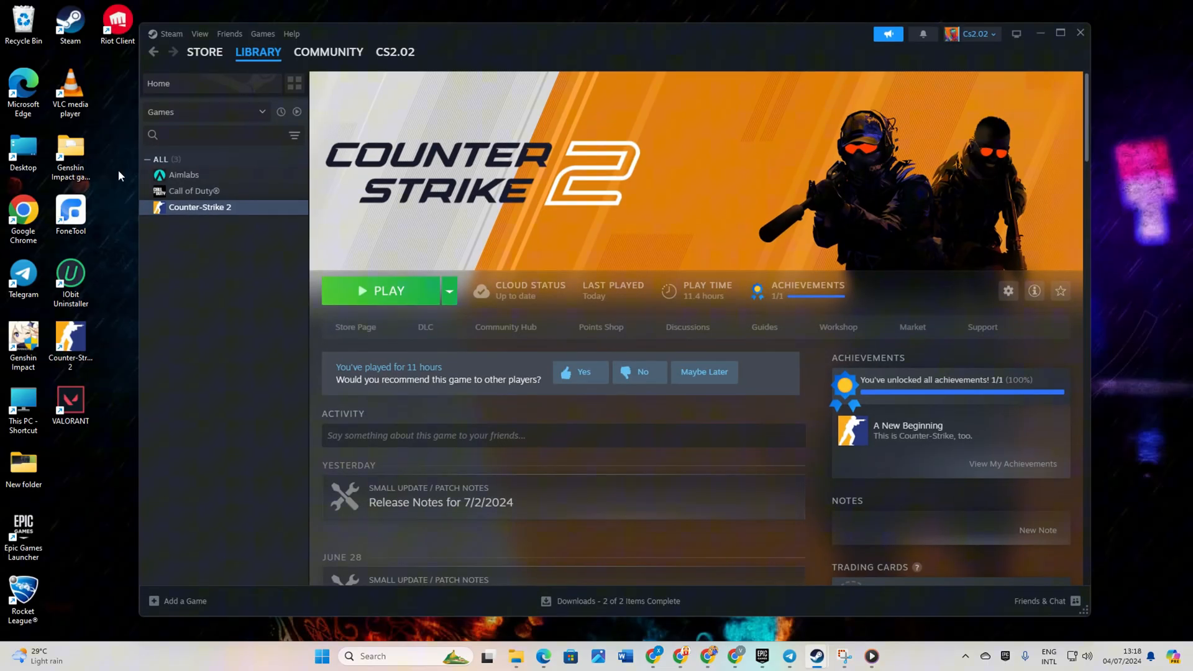
Start Verify integrity of game files for Counter-Strike 2 under Installed Files
left_click(159, 85)
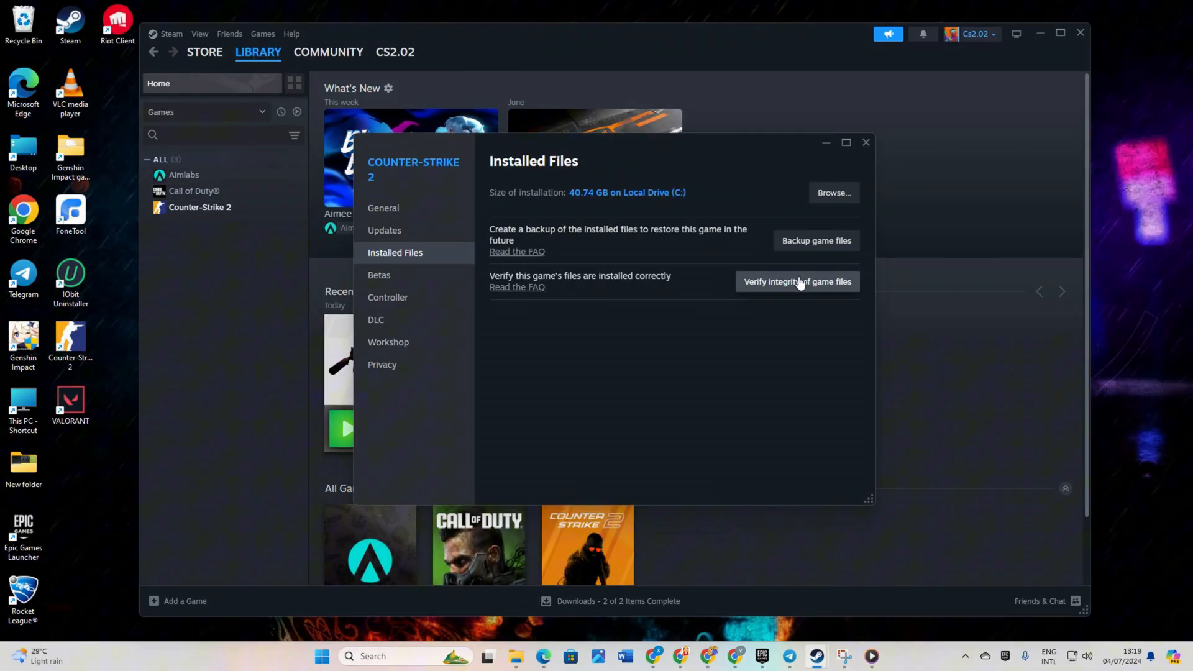
left_click(798, 281)
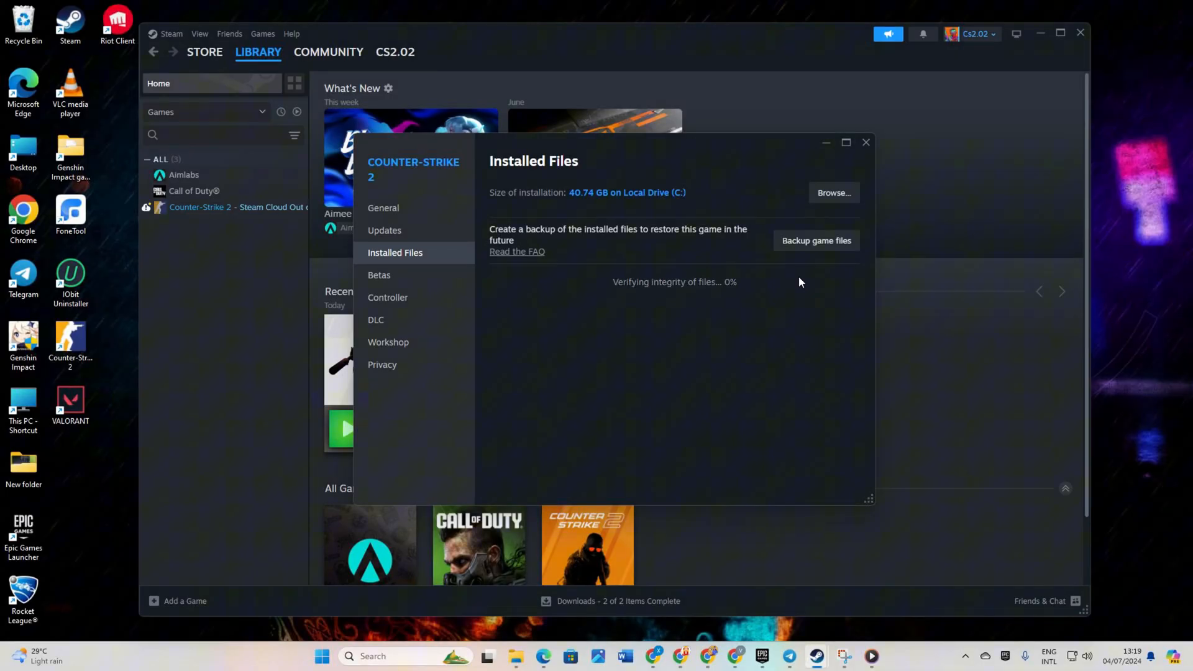